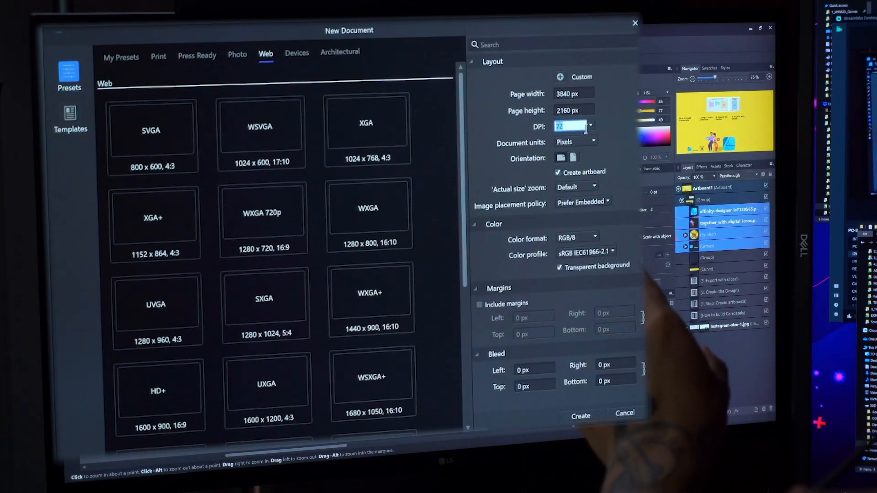
Create the 3840×2160 px Web QFHD document at 144 DPI with an artboard
left_click(593, 125)
type("144")
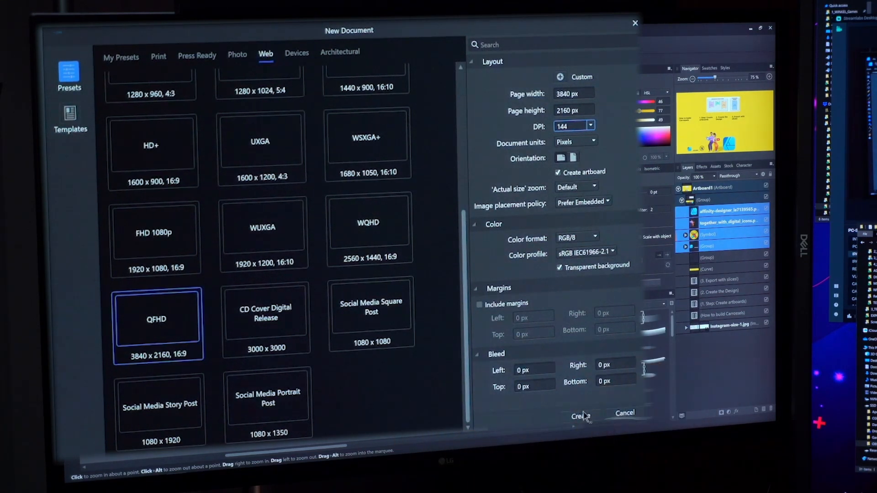
left_click(579, 415)
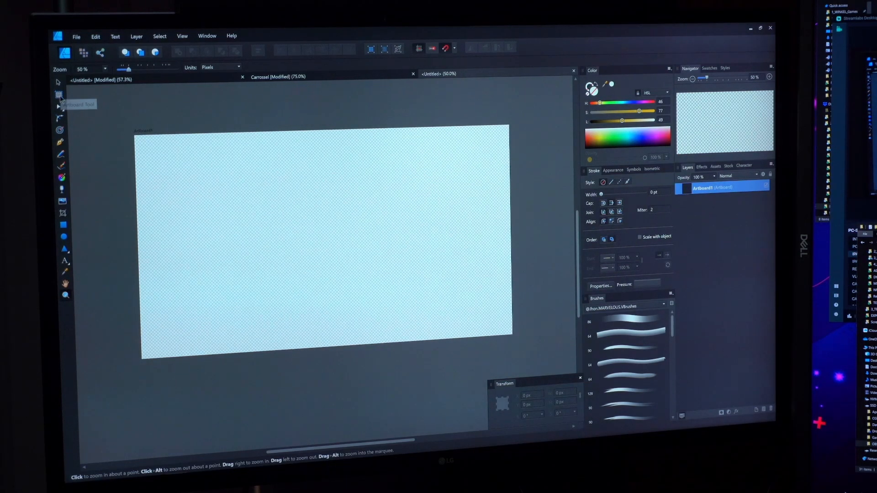
Remove the artboard with the Artboard Tool and bring up Document Setup from the File menu
left_click(58, 93)
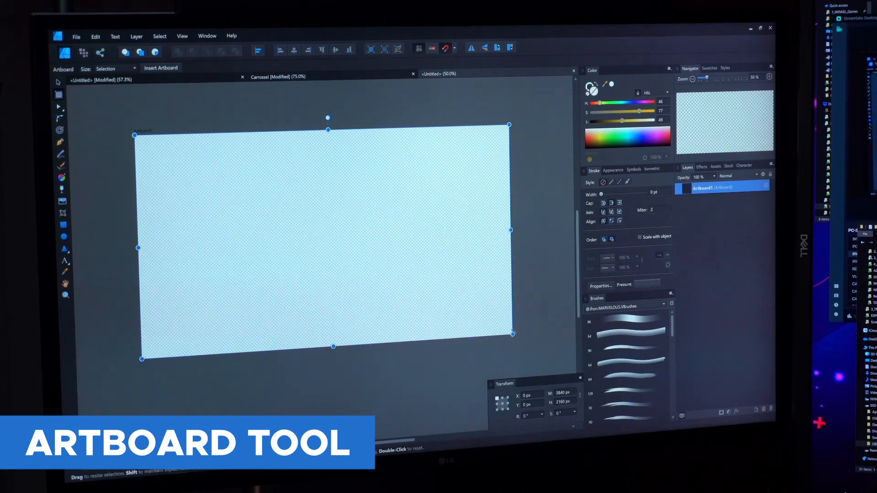
left_click_drag(508, 334, 467, 294)
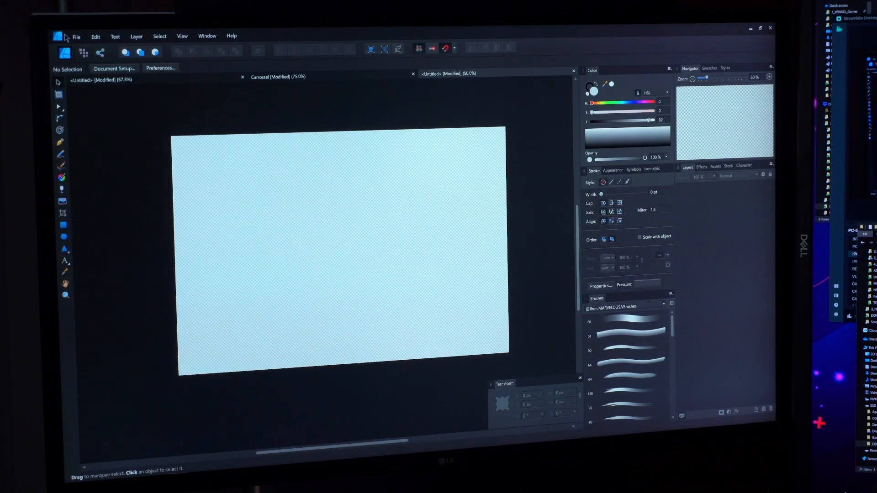
left_click(77, 36)
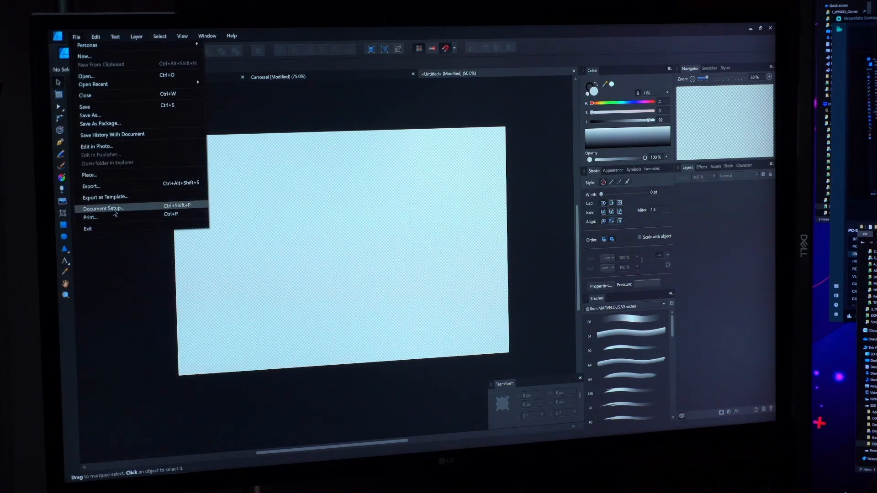
left_click(103, 208)
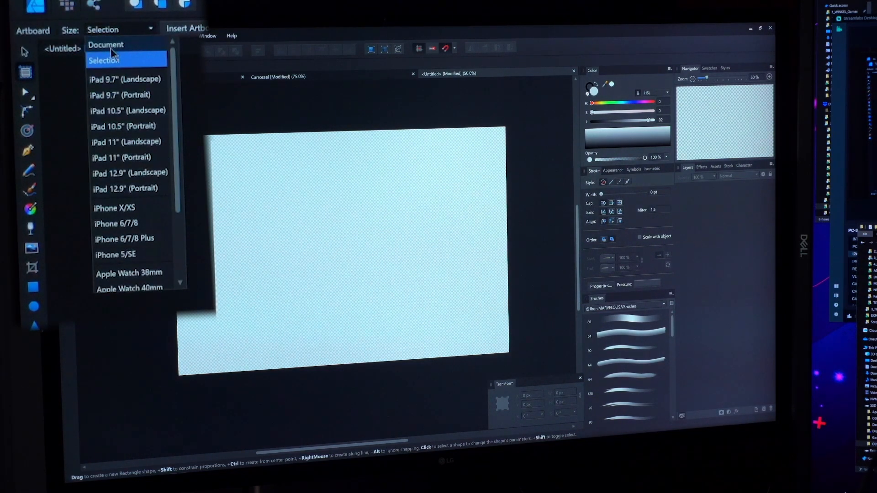
Insert a document-sized artboard and float the Transform panel from the View menu
left_click(106, 44)
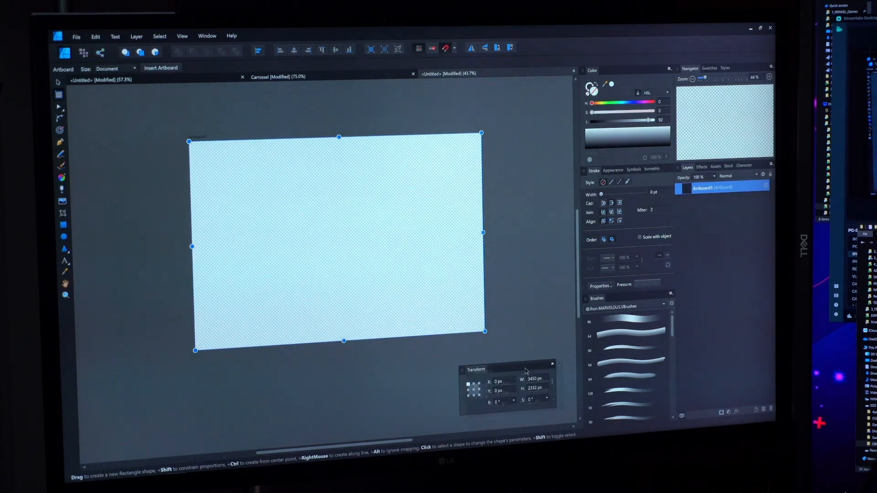
left_click_drag(475, 369, 319, 253)
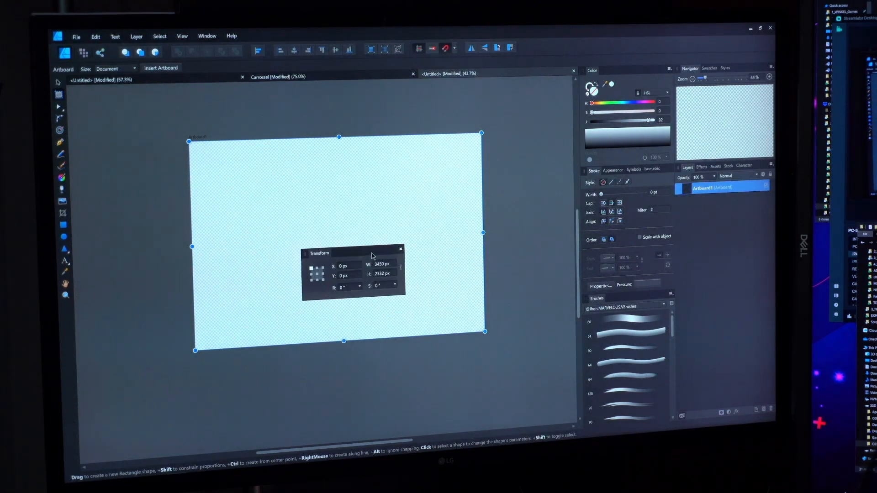
left_click(182, 37)
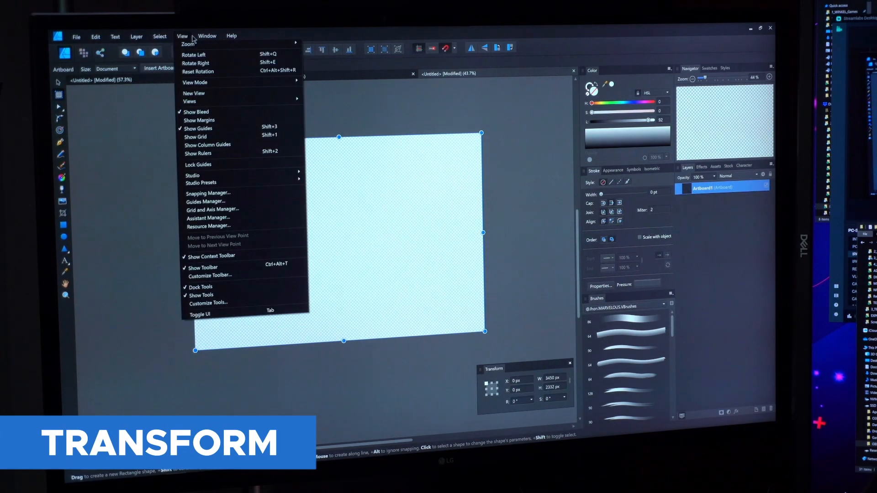
left_click(192, 176)
type("2000")
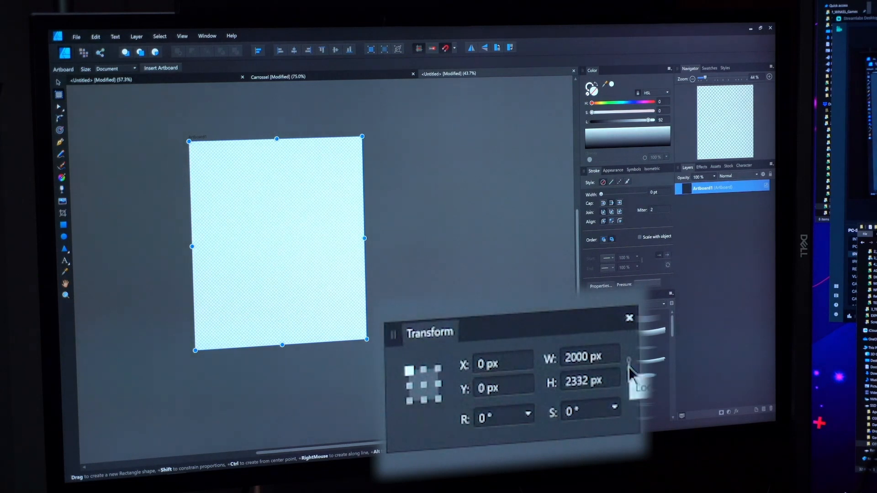
Set the artboard width to 3000 px in the Transform panel
left_click(588, 356)
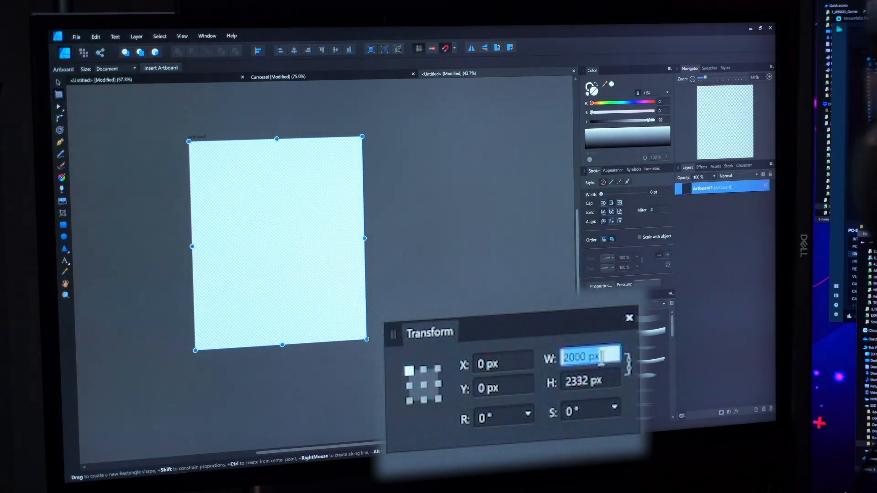
type("3000")
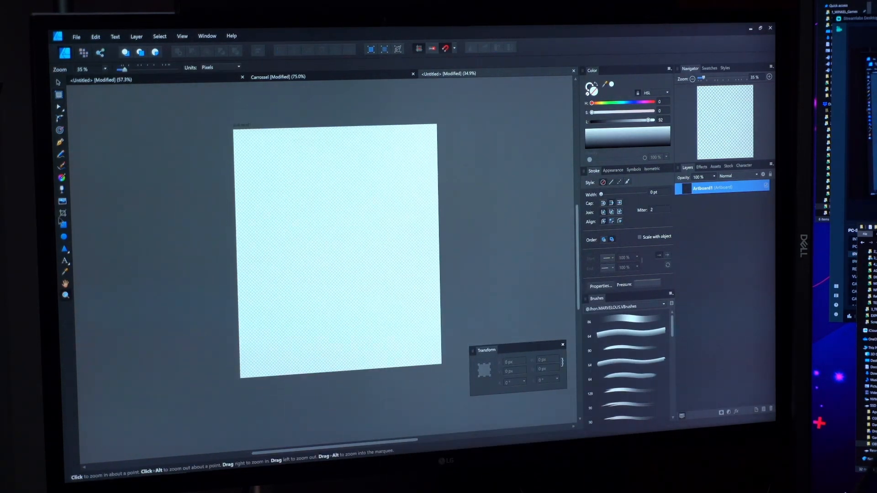
Draw a yellow rectangle covering the selected artboard
left_click(336, 252)
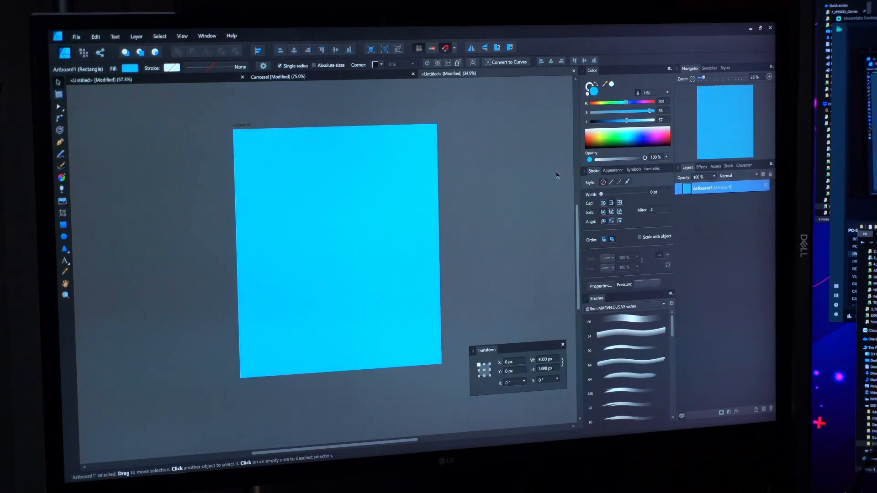
left_click_drag(439, 366, 544, 225)
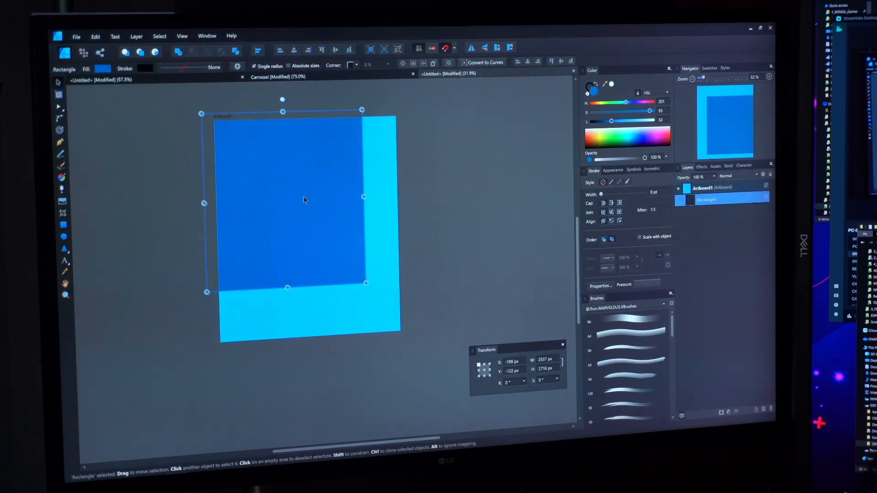
left_click_drag(625, 102, 599, 102)
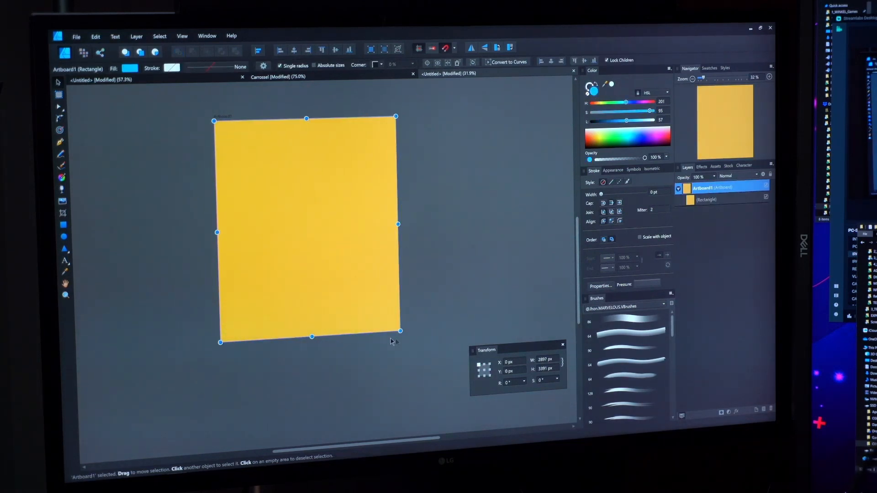
Stretch the artboard larger than the yellow rectangle so blue shows at its edges
left_click_drag(399, 336, 480, 416)
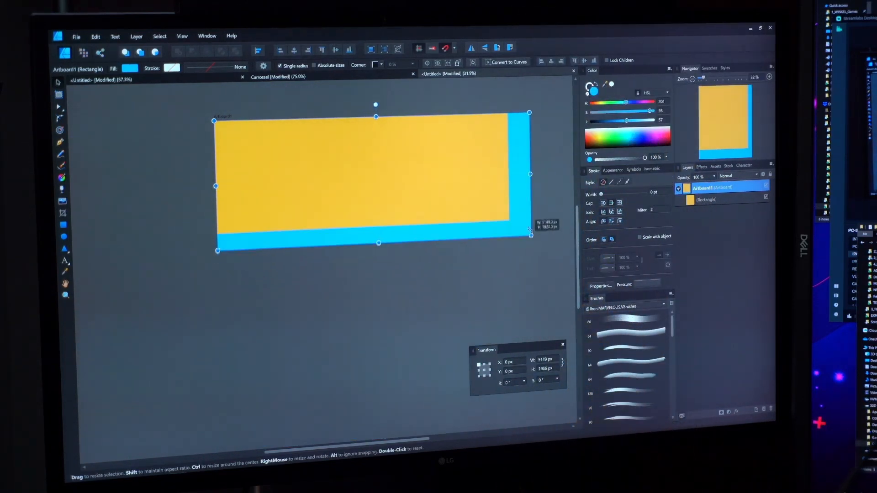
left_click_drag(530, 236, 485, 274)
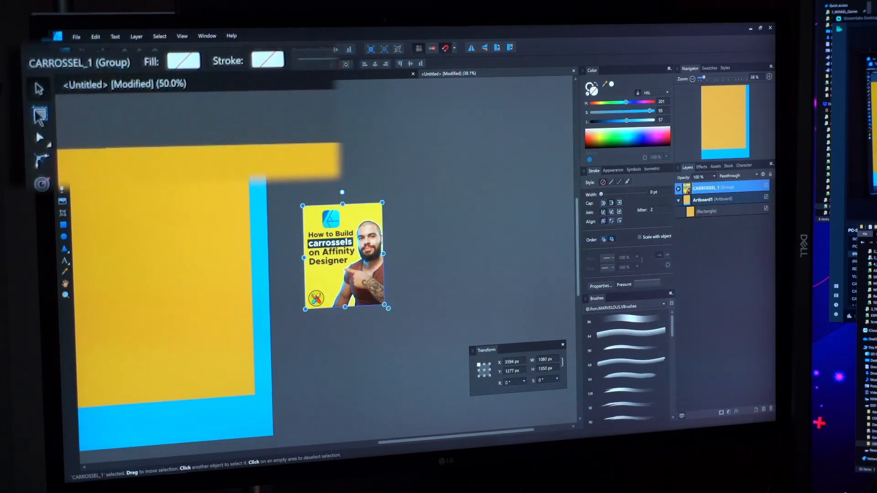
Insert a selection-sized artboard around the CARROSSEL_1 post graphic
left_click(39, 113)
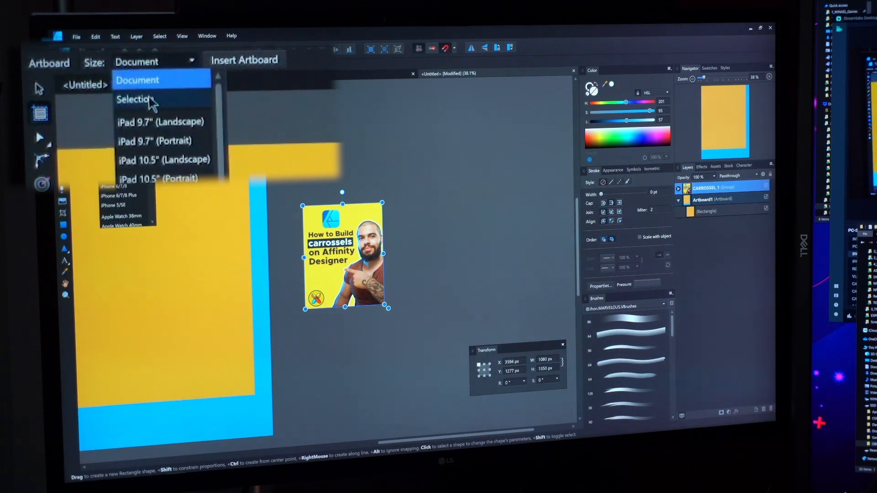
left_click(137, 100)
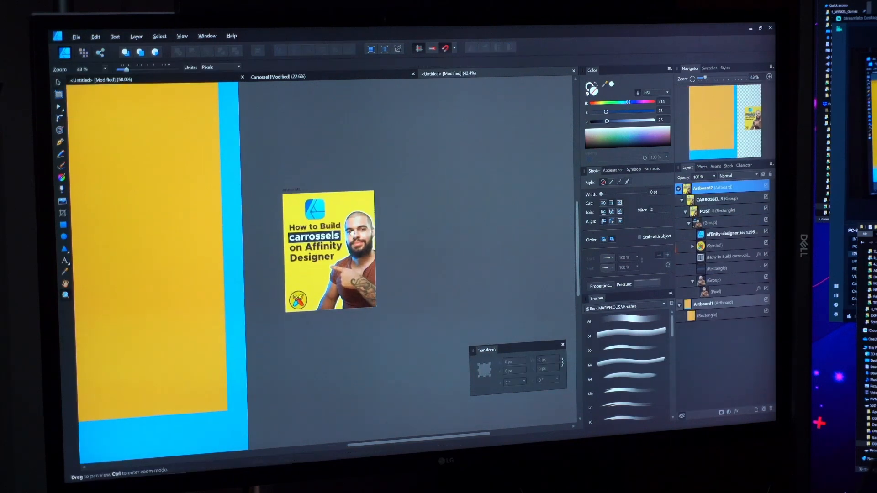
scroll("down", 3)
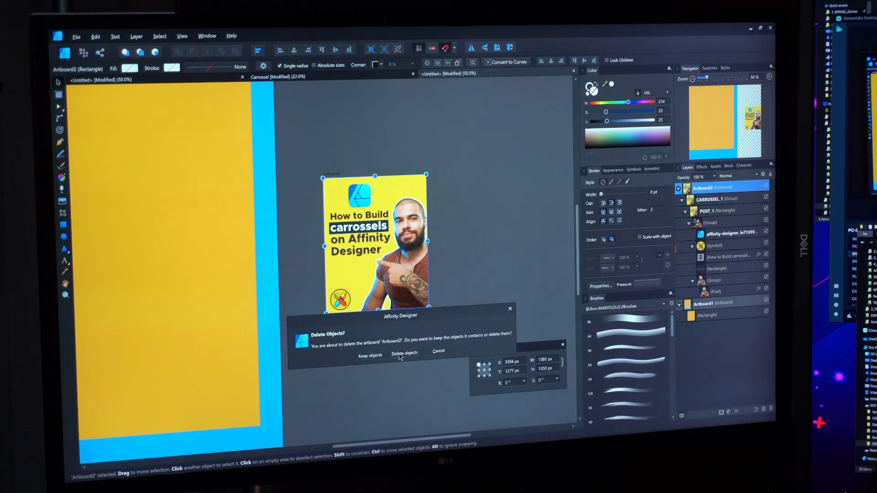
Answer the deletion prompt and set Artboard1's width to 1000 px
left_click(405, 353)
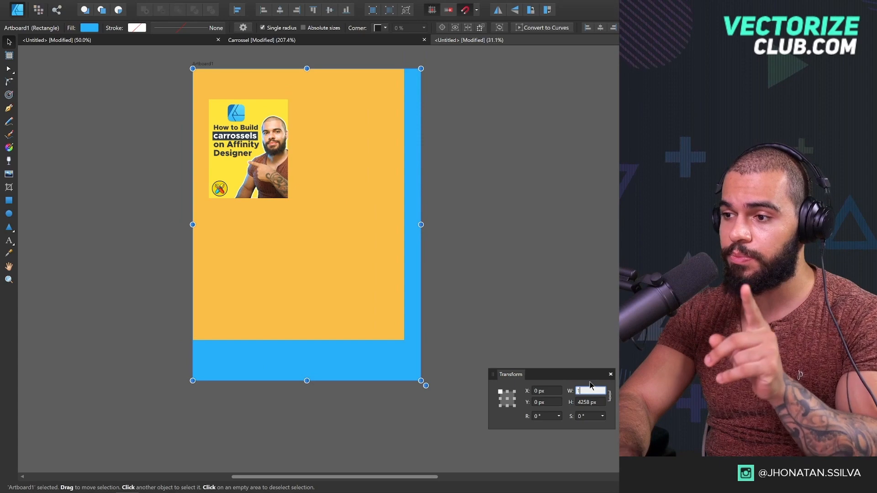
type("1000")
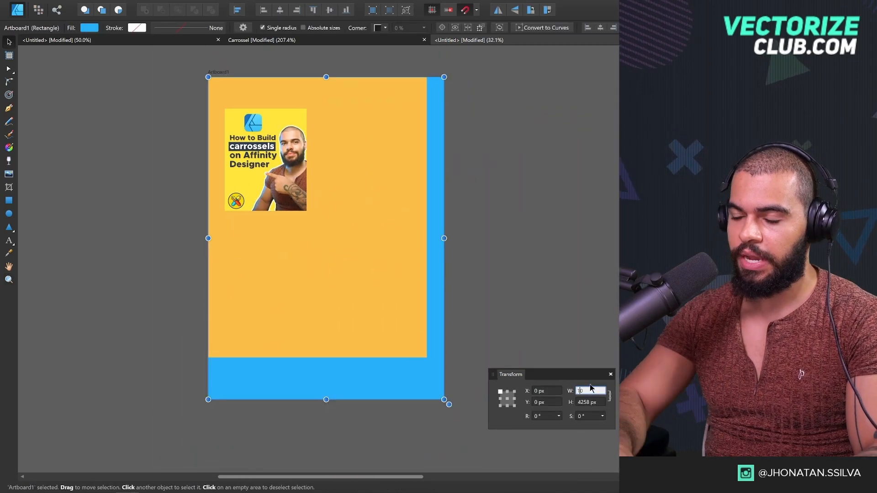
type("1000 px")
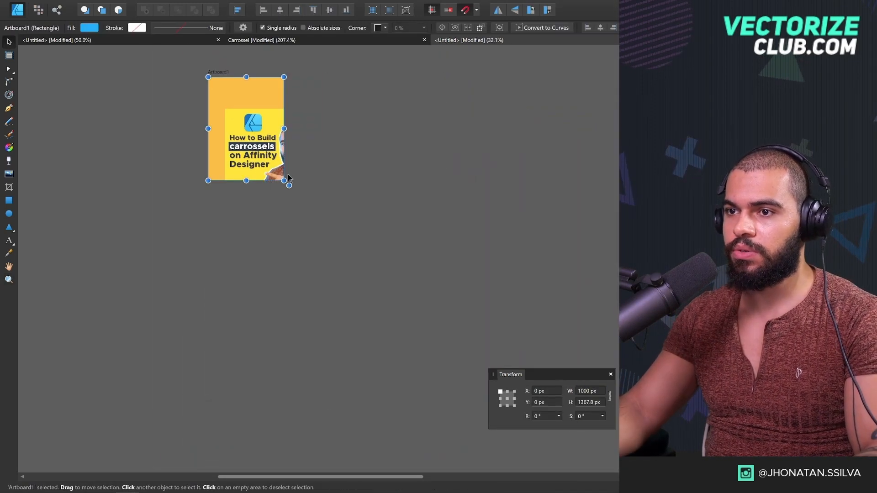
Enlarge the yellow artboard again by dragging its corner handle
left_click_drag(288, 186, 343, 344)
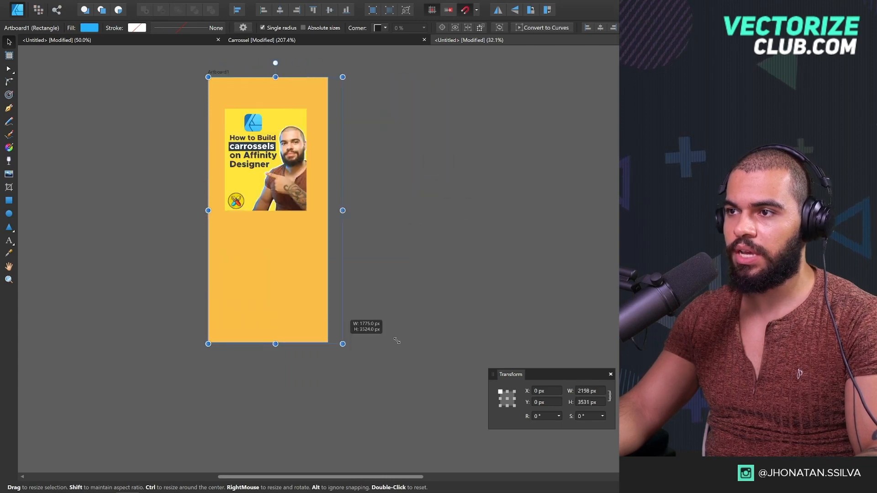
left_click_drag(343, 344, 407, 347)
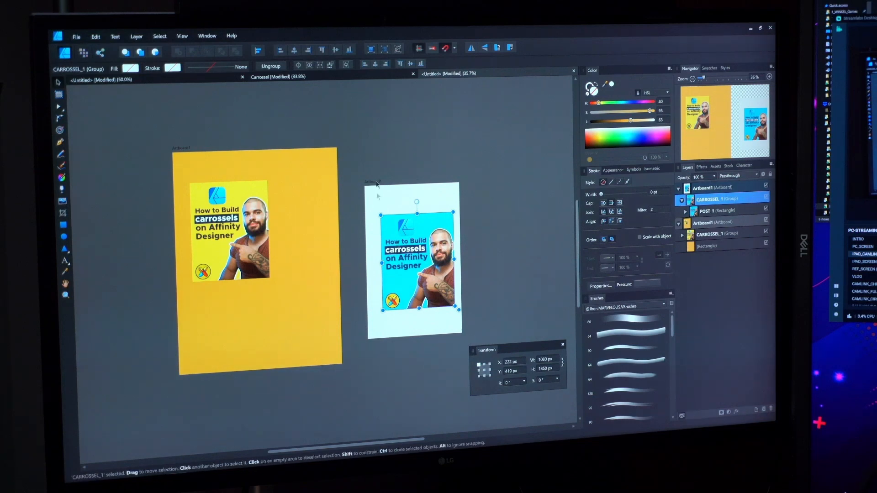
Move the blue carousel graphic between the yellow and white artboards, ending on the white one
left_click_drag(416, 260, 323, 263)
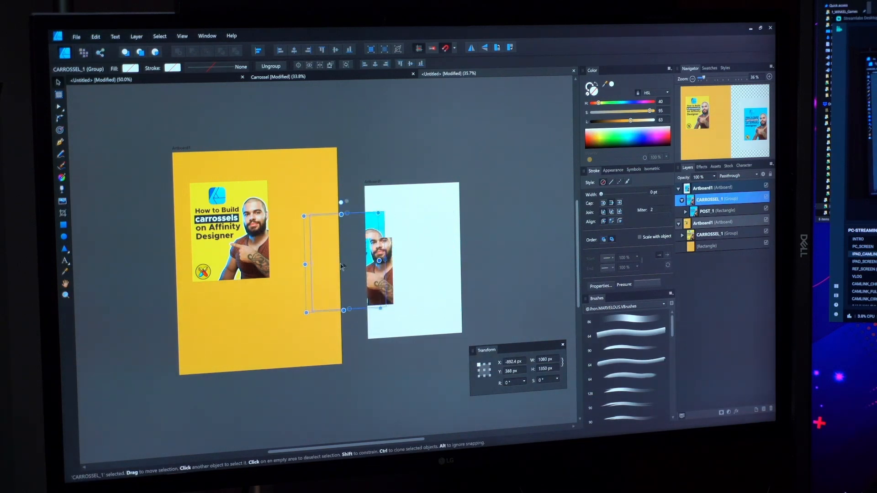
left_click_drag(322, 261, 392, 262)
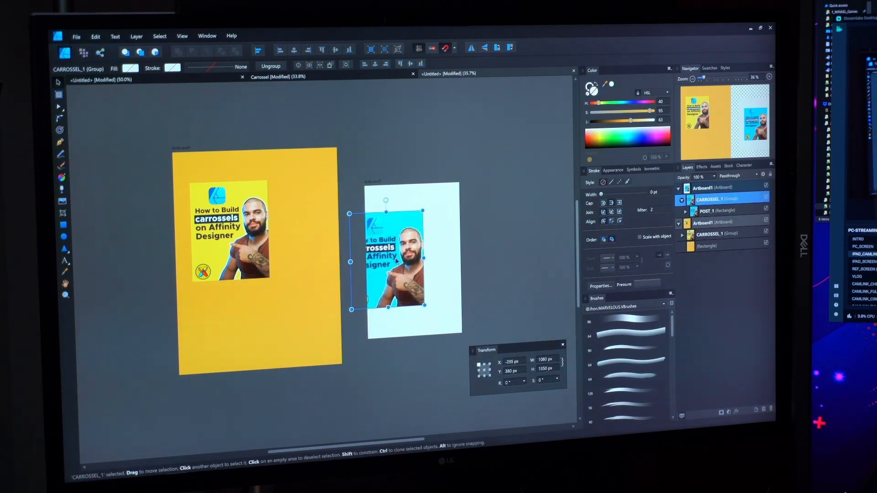
left_click_drag(385, 260, 305, 258)
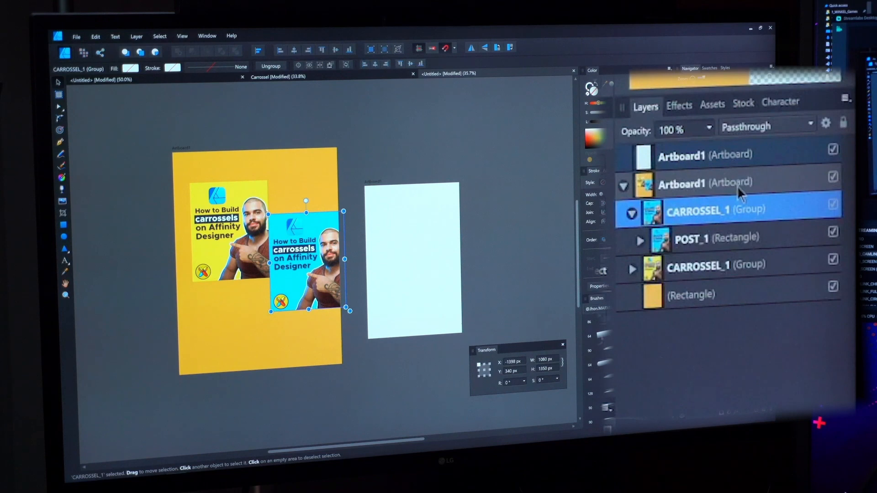
left_click(717, 183)
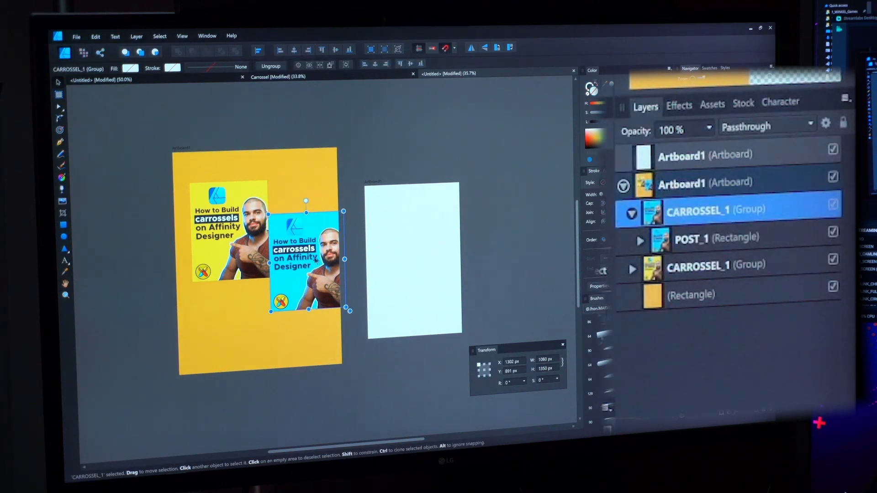
left_click_drag(307, 261, 413, 240)
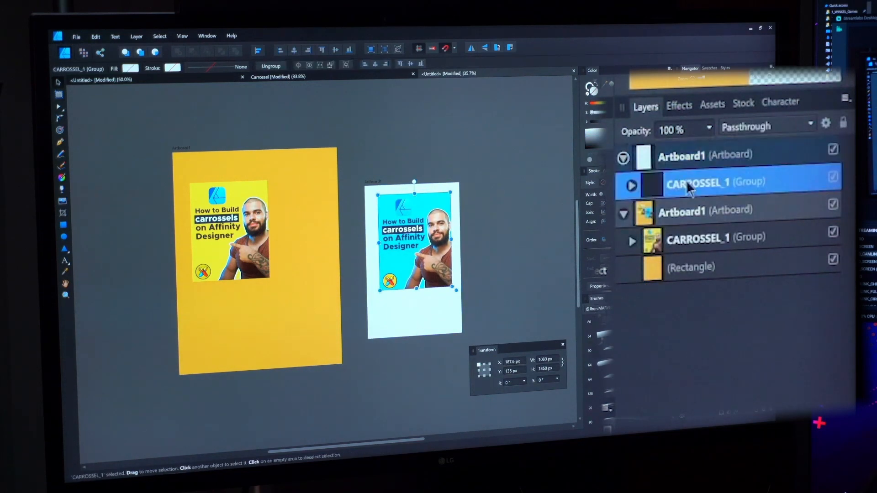
Delete the white artboard together with its objects
left_click(681, 156)
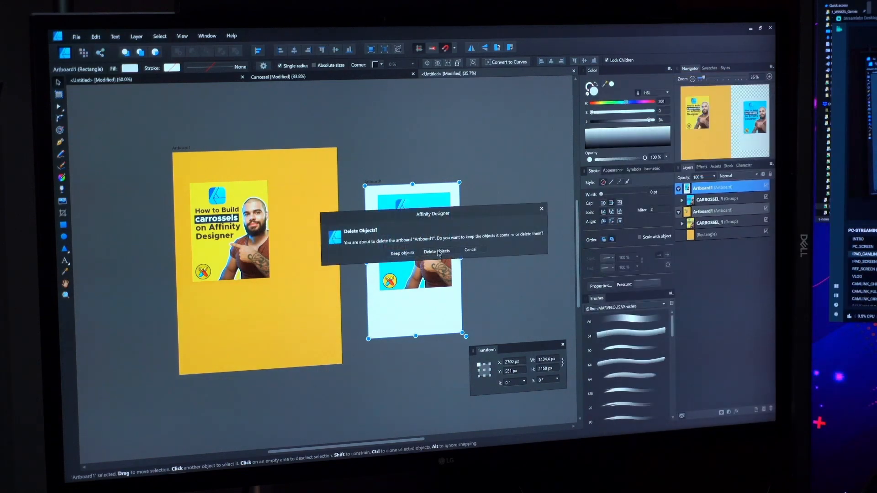
left_click(437, 250)
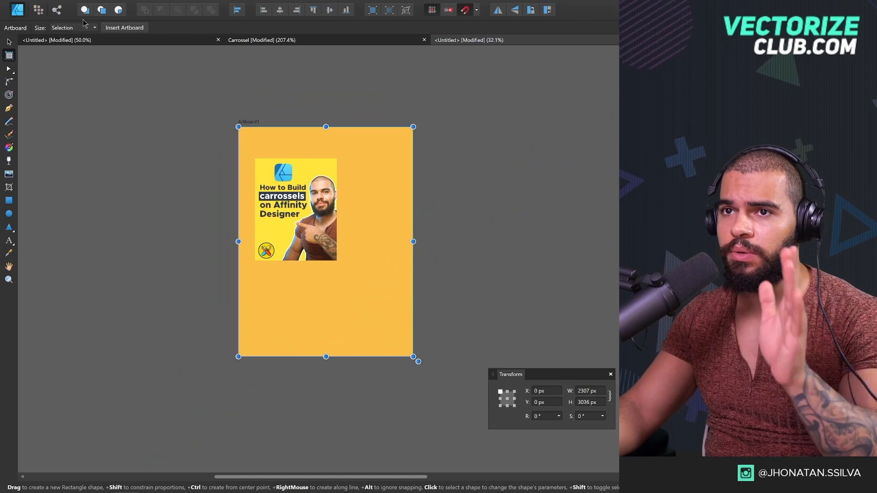
mouse_move(57, 9)
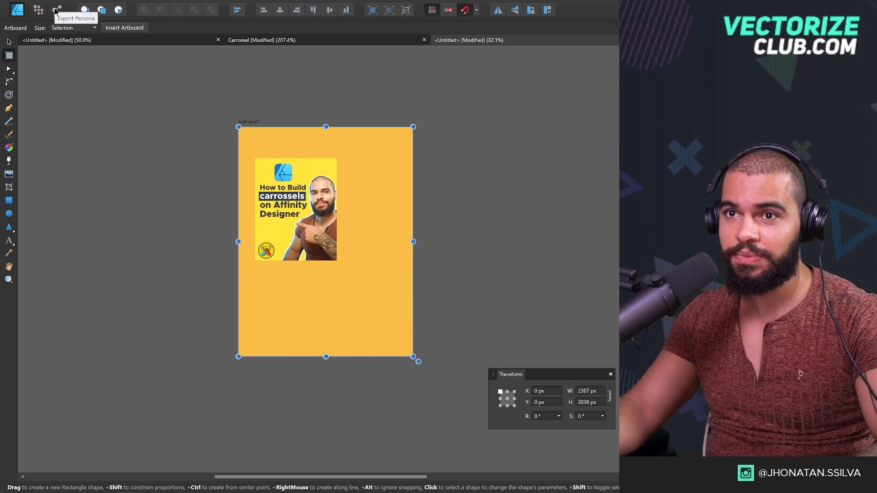
Switch to Export Persona and create slices from the layers
left_click(57, 8)
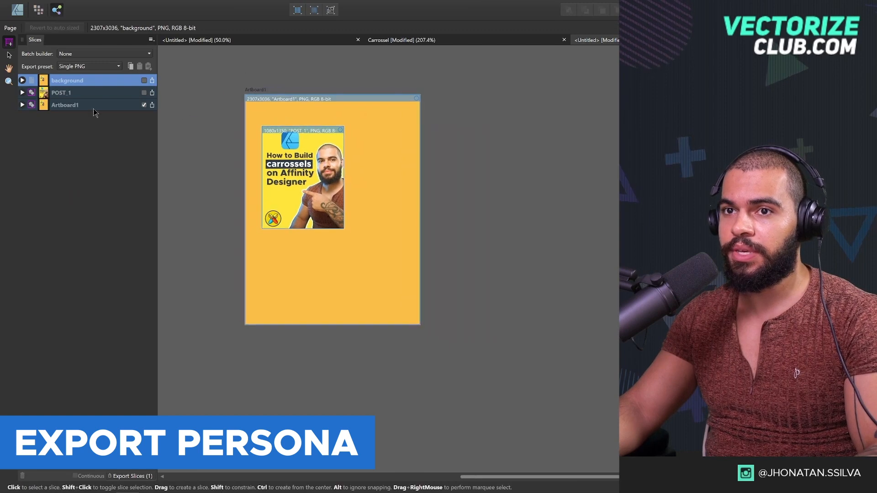
left_click(66, 105)
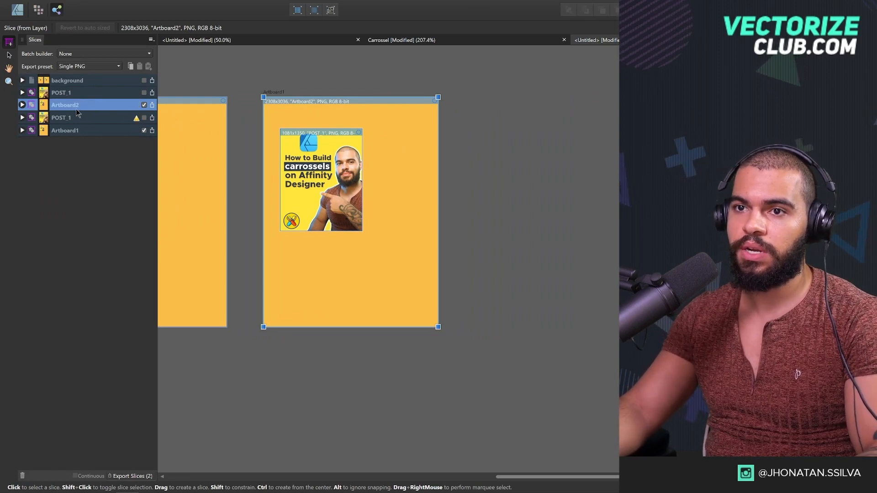
Resize the POST_1 slice to fit the carousel graphic
left_click_drag(438, 327, 414, 289)
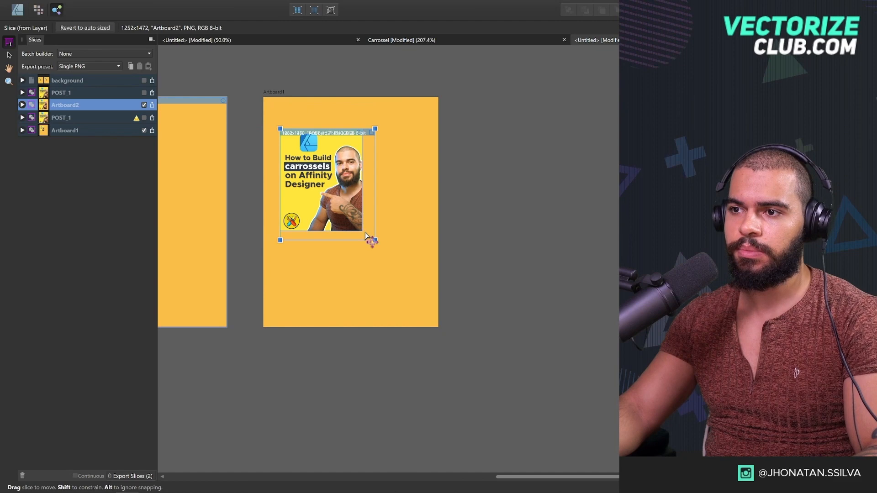
left_click_drag(372, 241, 368, 233)
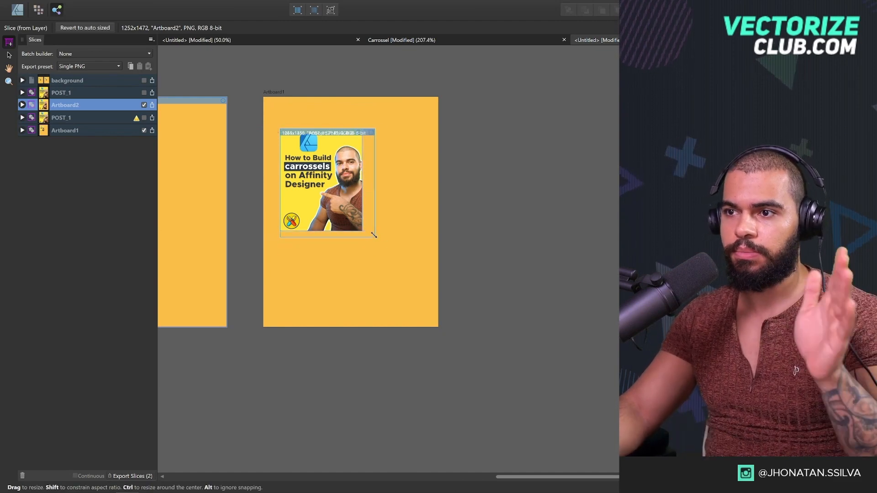
left_click_drag(375, 235, 408, 286)
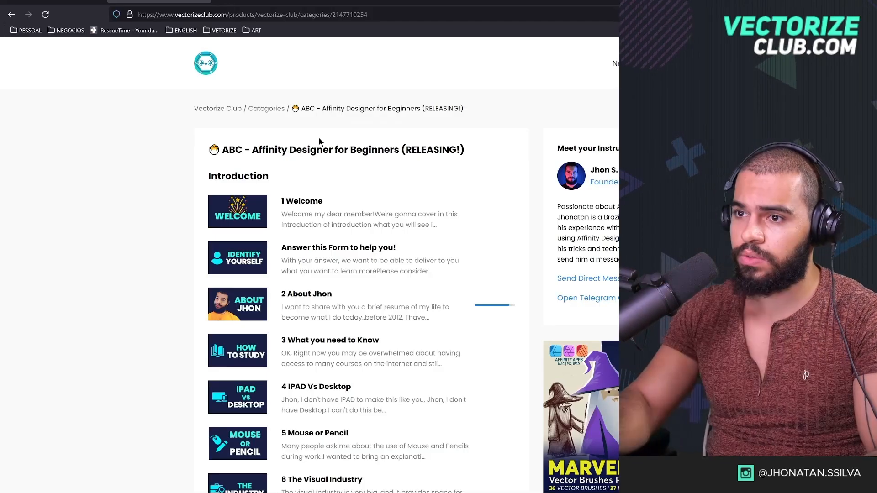
Return from the beginner course page to the Vectorize Club categories list
scroll("down", 3)
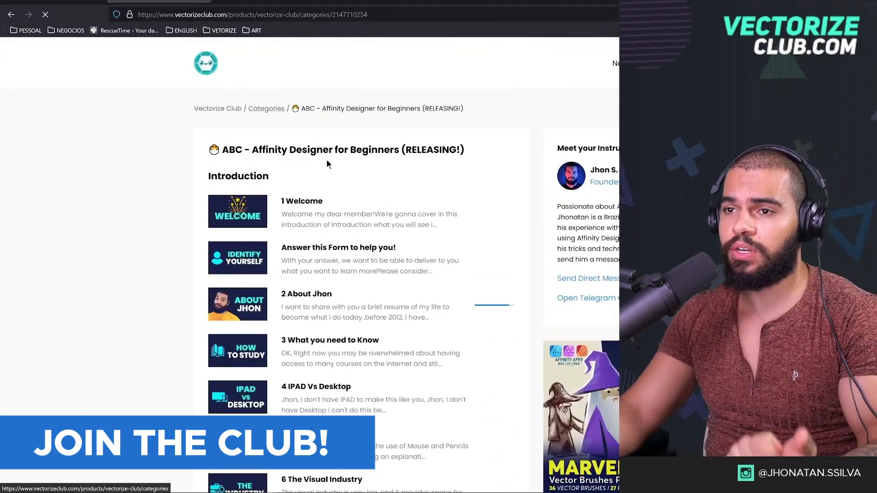
left_click(267, 107)
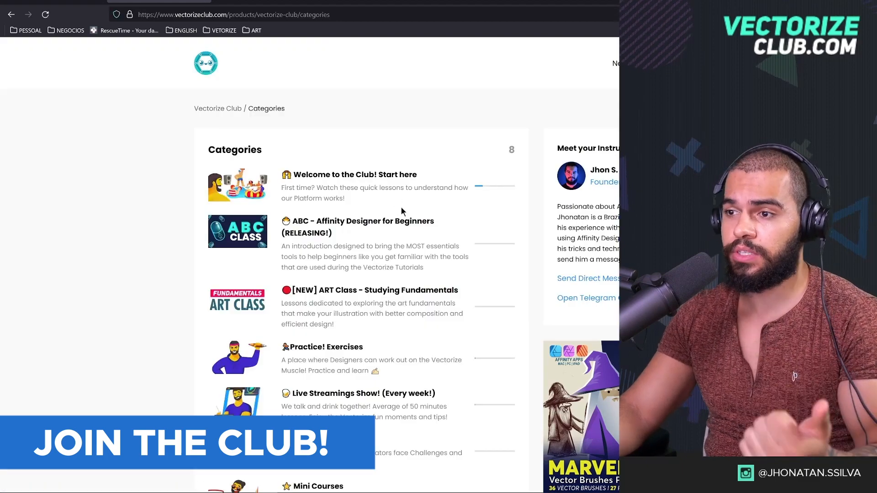